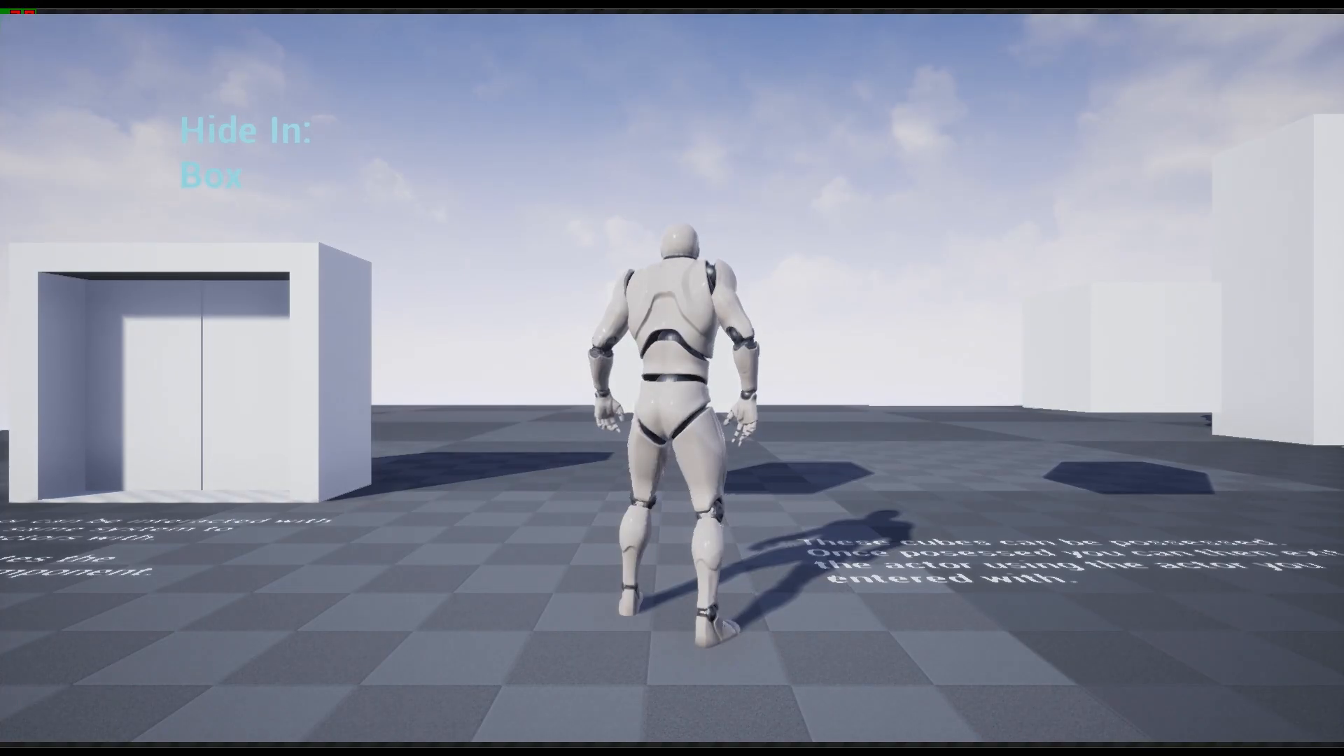
- Show the Possessable_Cube_BP event graph with its camera input and exit actor nodes
key(w)
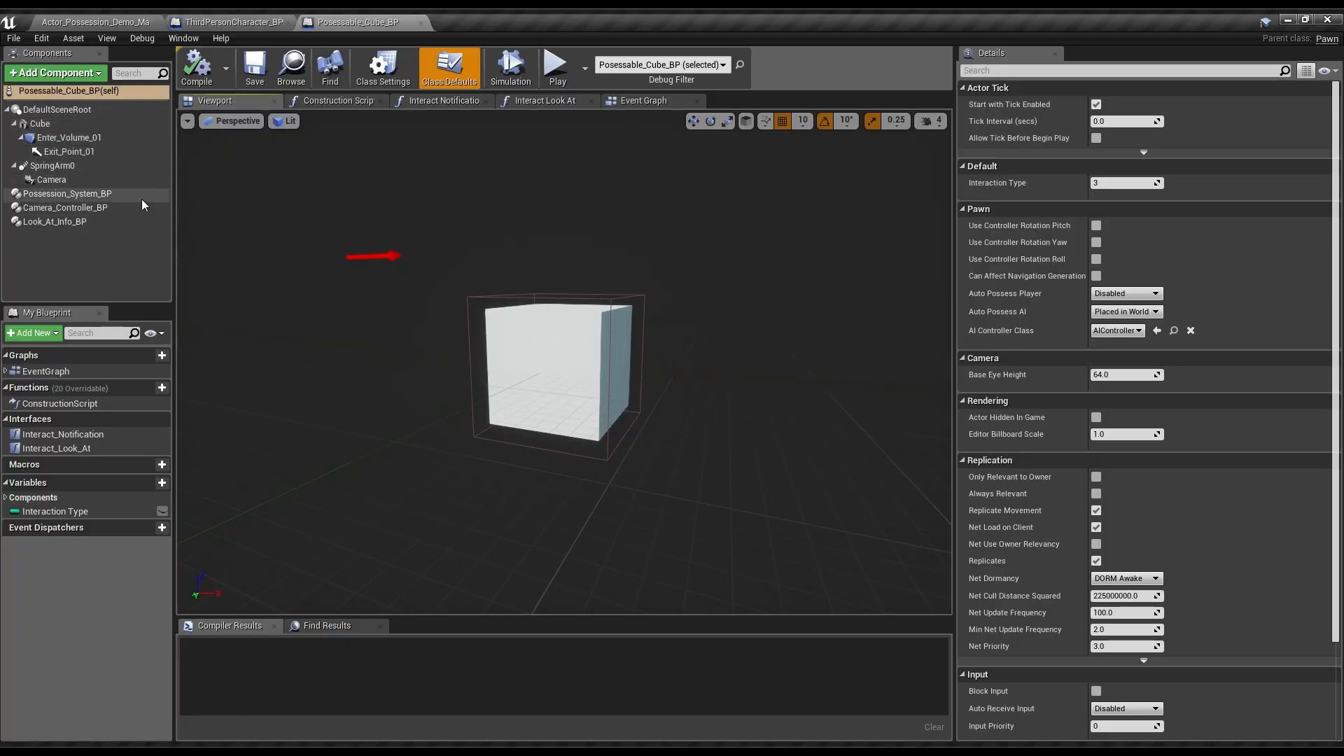
mouse_move(382, 67)
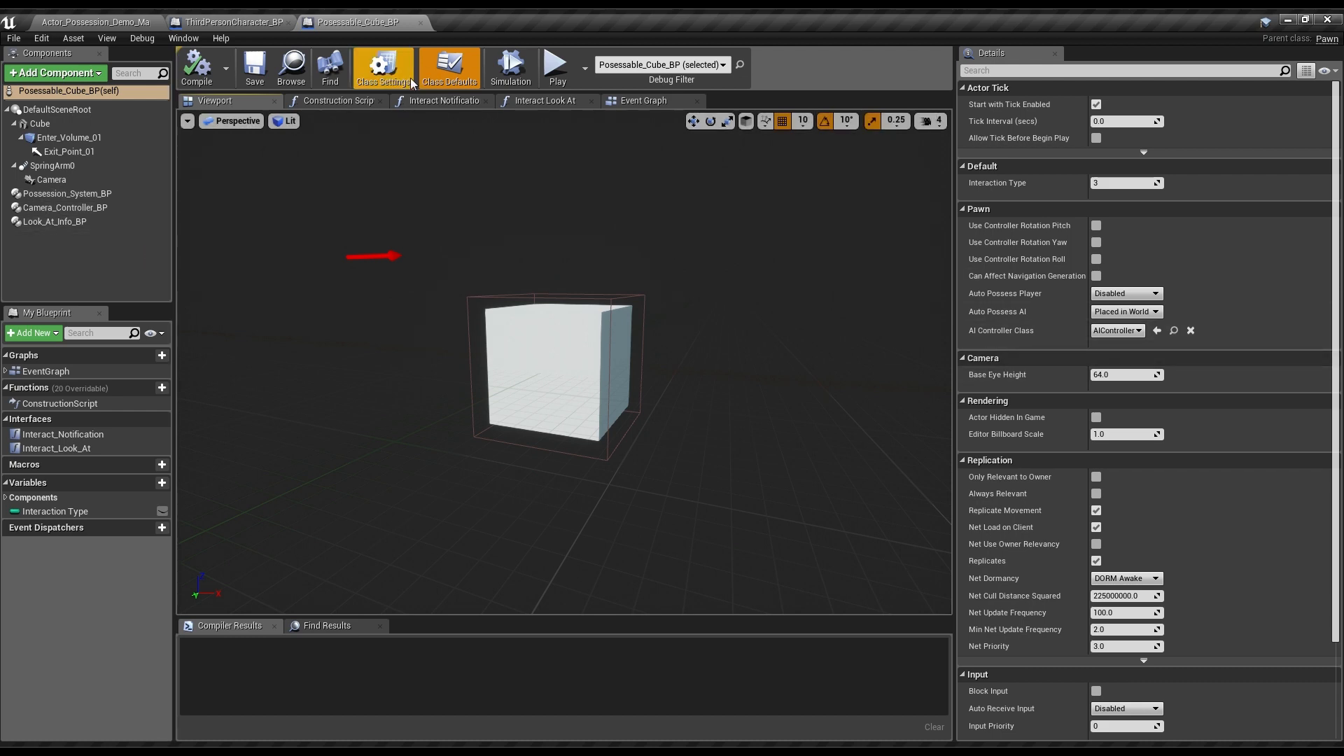
click(641, 101)
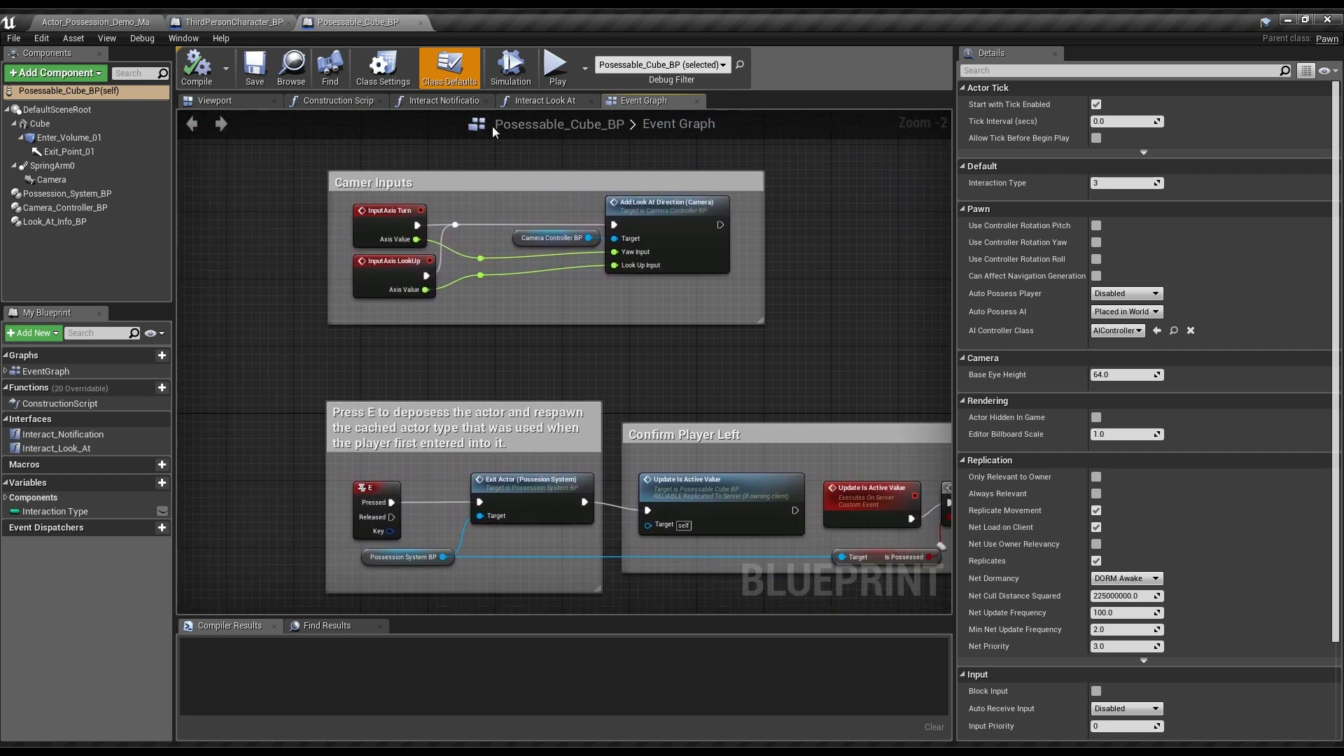
- Show the class settings (parent Pawn, Interact BPI) and the Possession_System_BP component settings
click(382, 67)
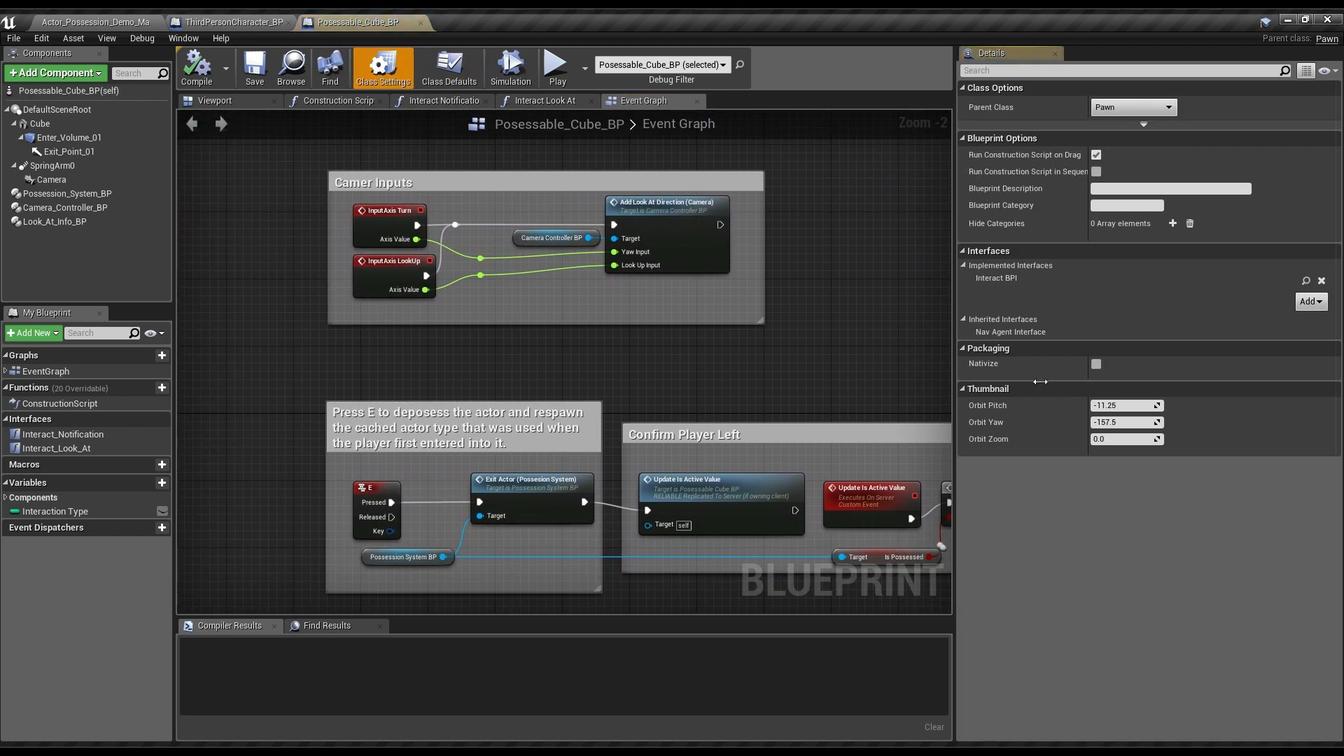
mouse_move(1055, 291)
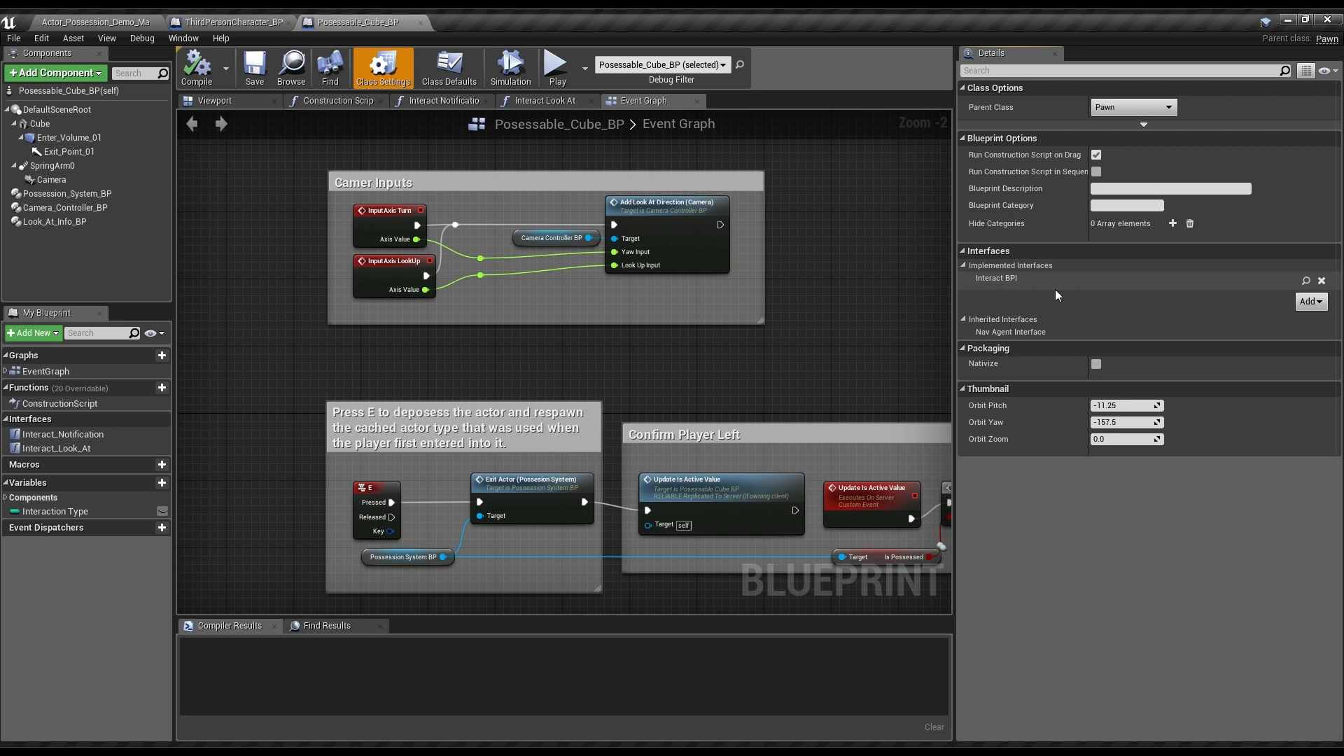
click(66, 193)
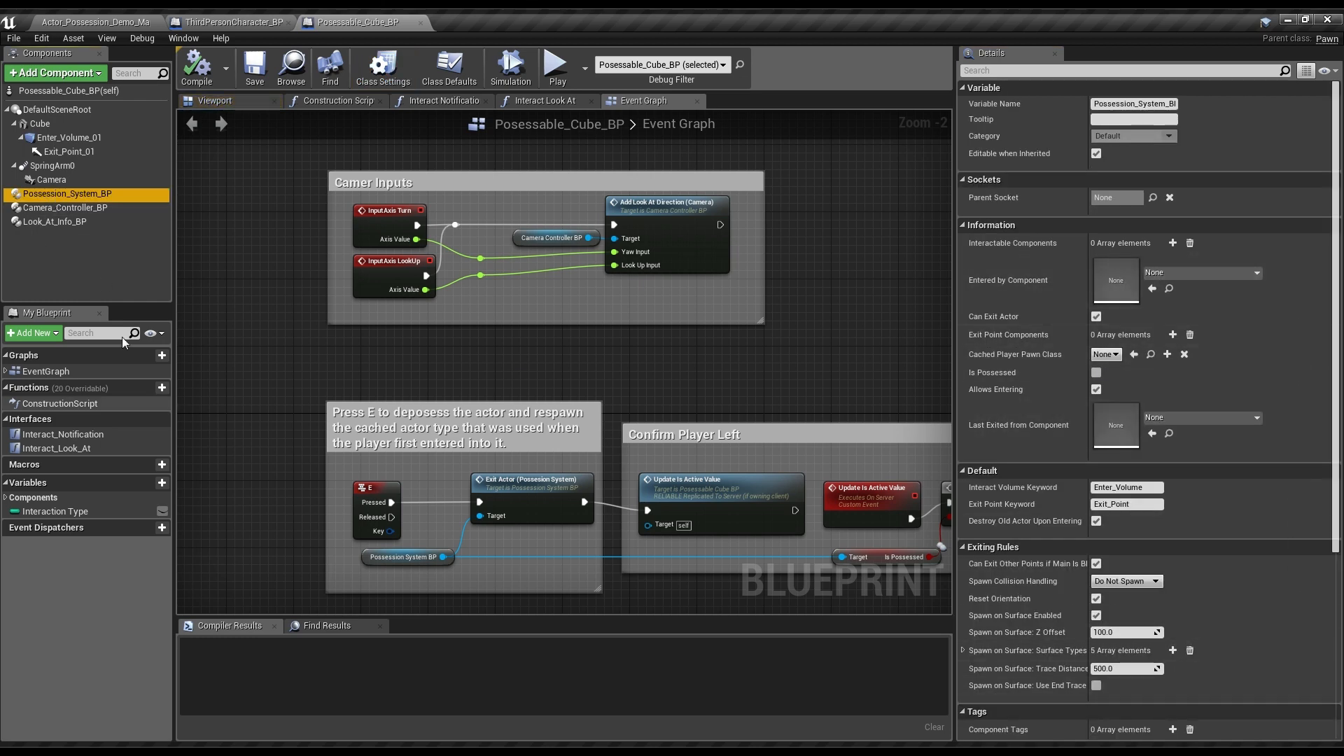
- Review the Camera_Controller_BP, Look_At_Info_BP and Enter_Volume_01 component settings in the viewport
click(63, 207)
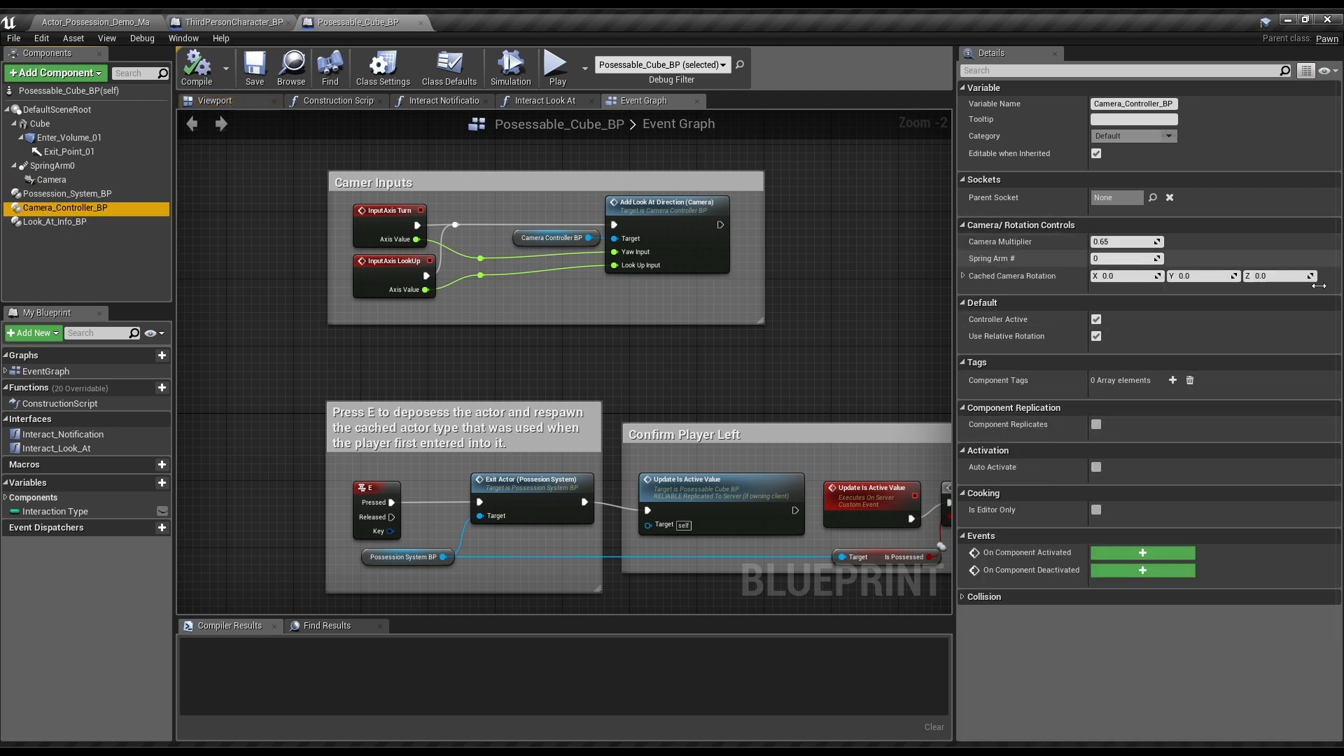
click(63, 221)
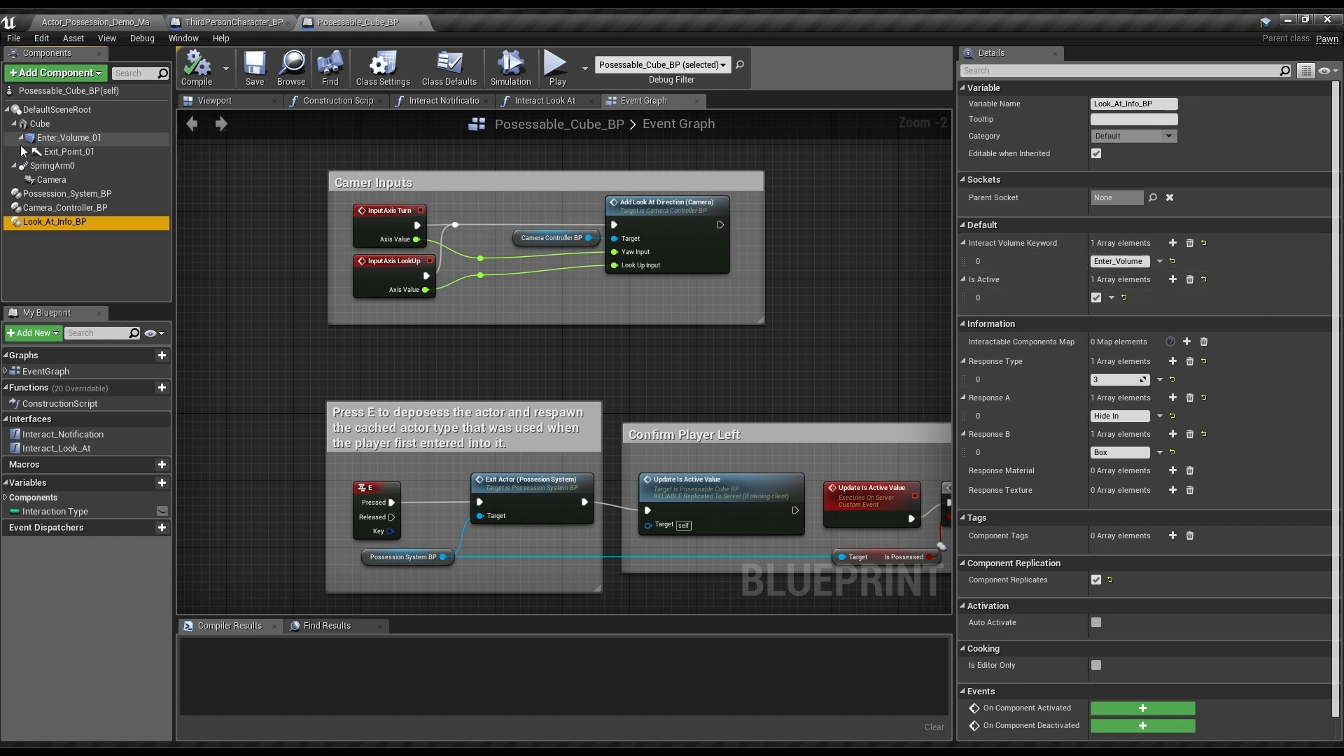
click(216, 100)
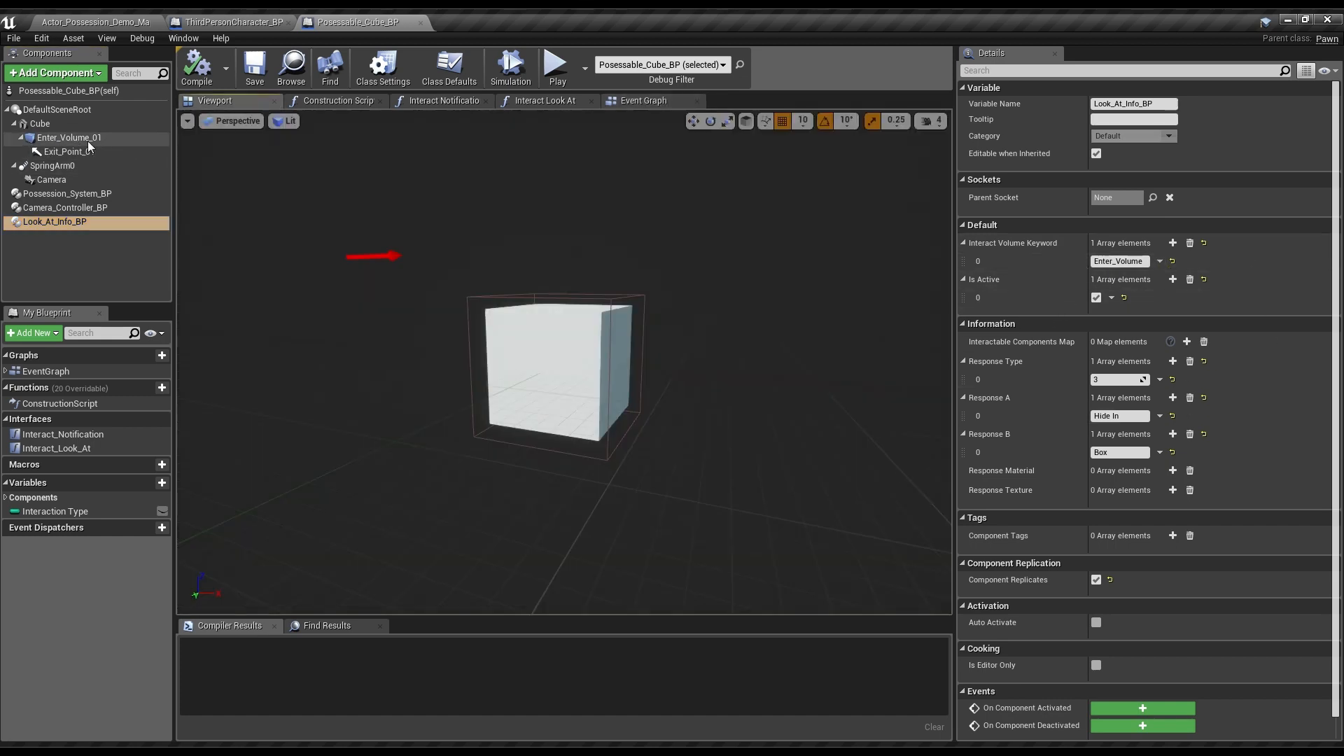
click(69, 137)
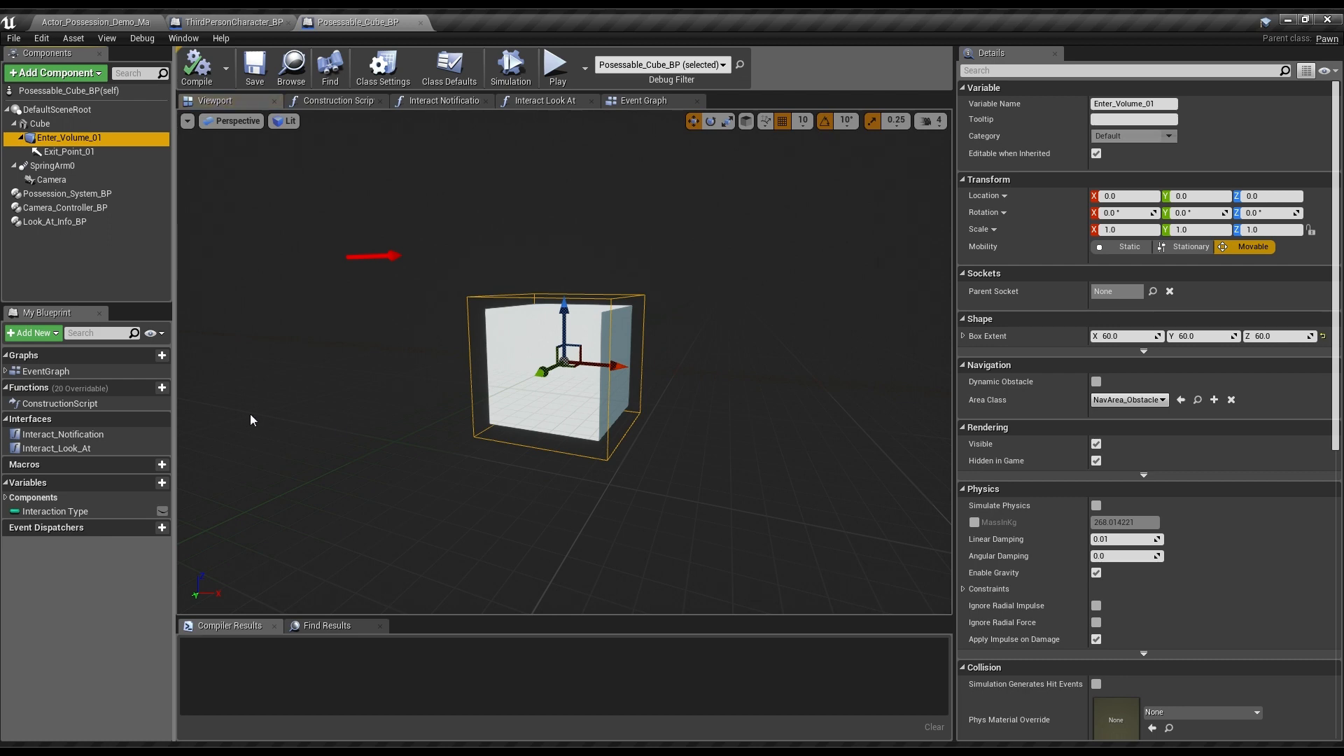
- Run the demo level with the character moving past the possessable cubes
click(553, 63)
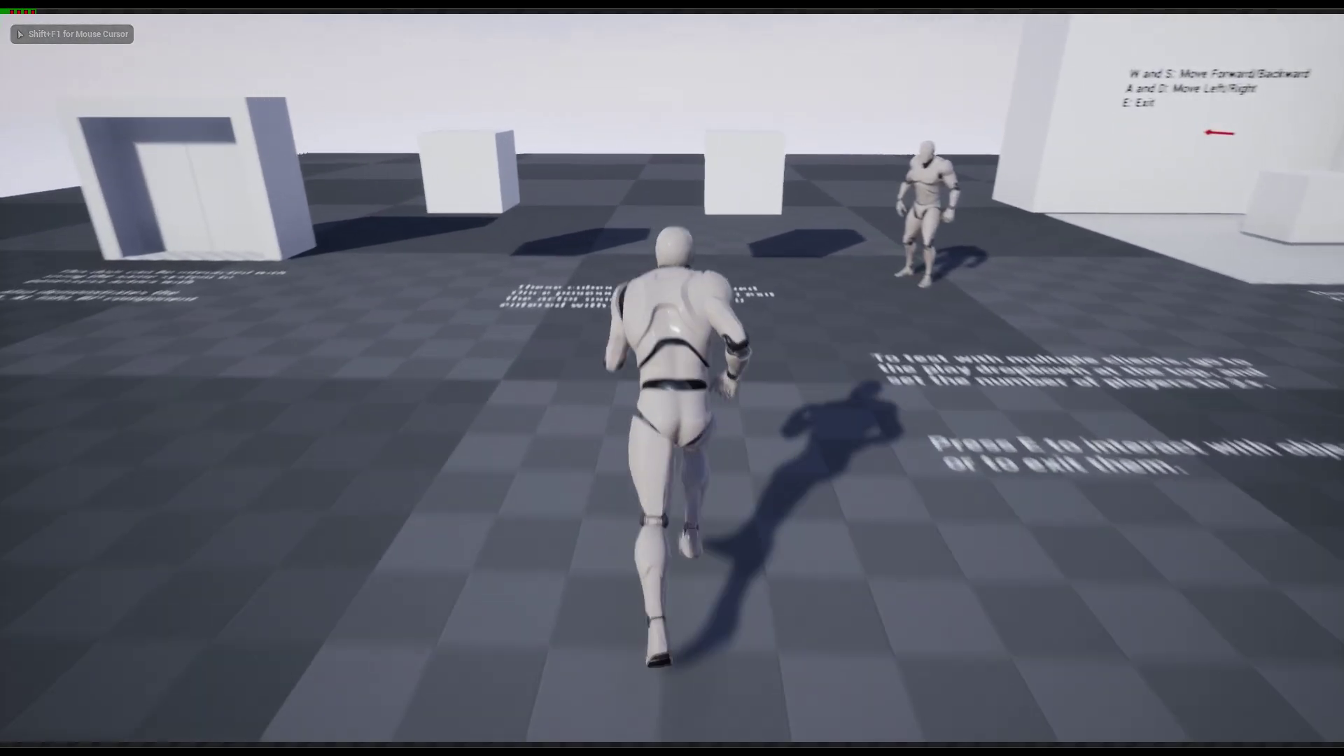
key(w)
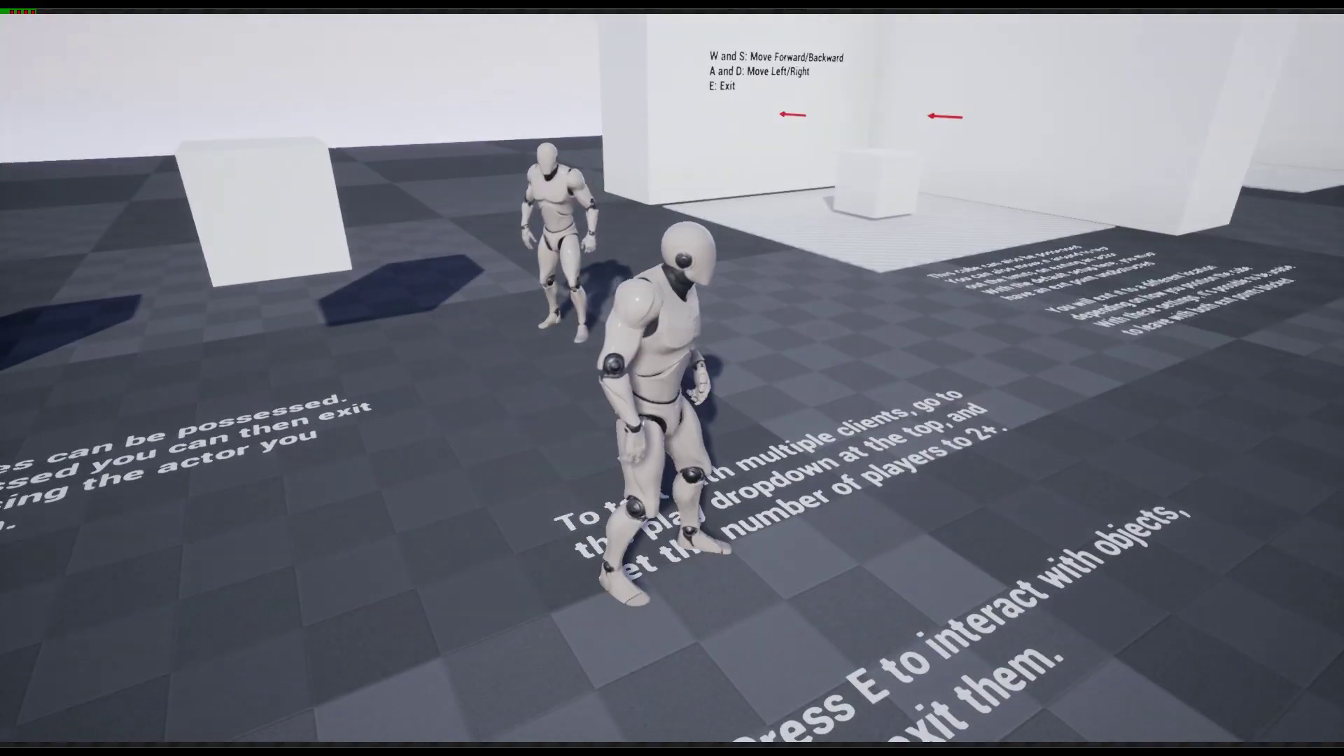
key(w)
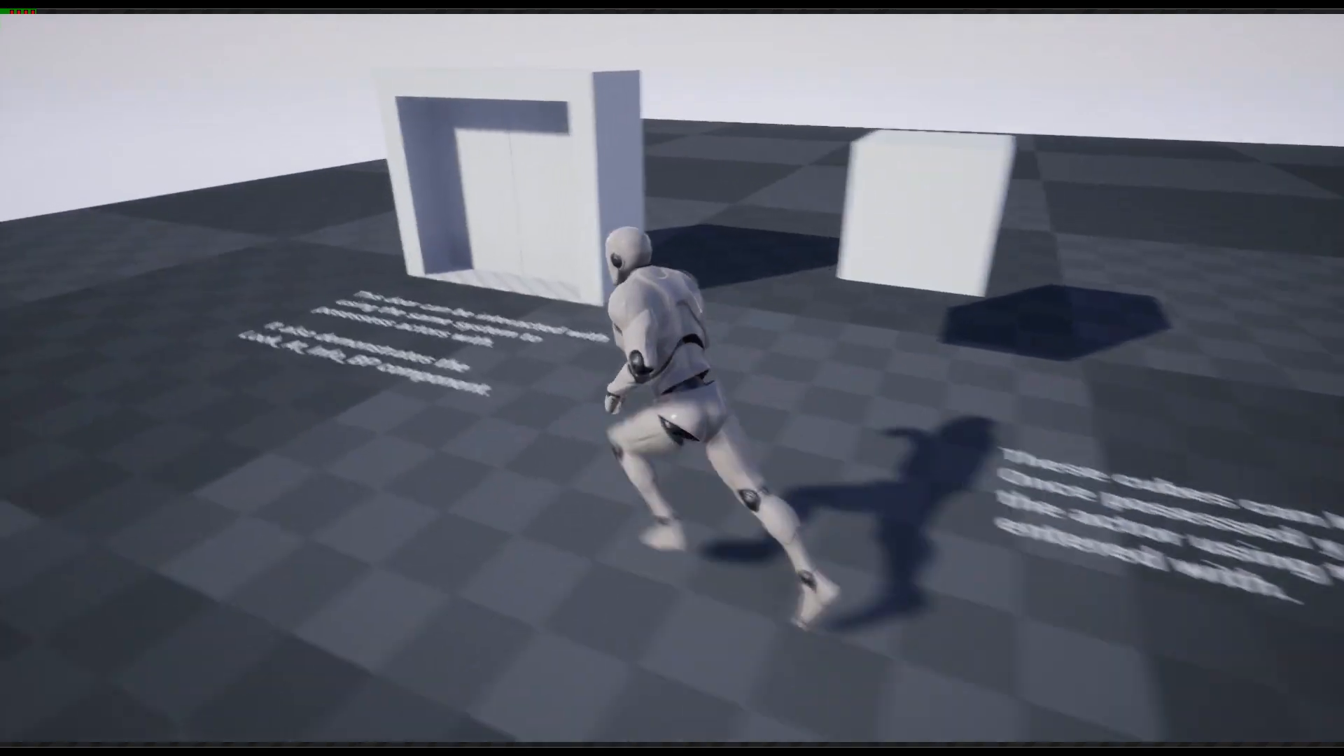